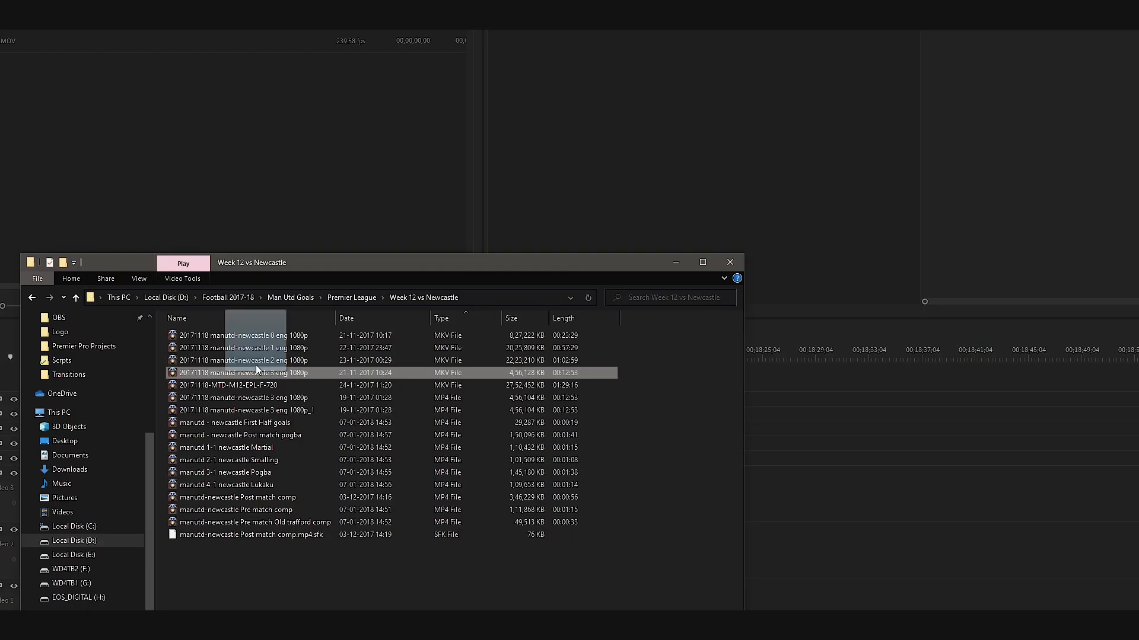
Step: Import the MKV match video into Premiere Pro, which rejects it as an unsupported format
double_click(240, 372)
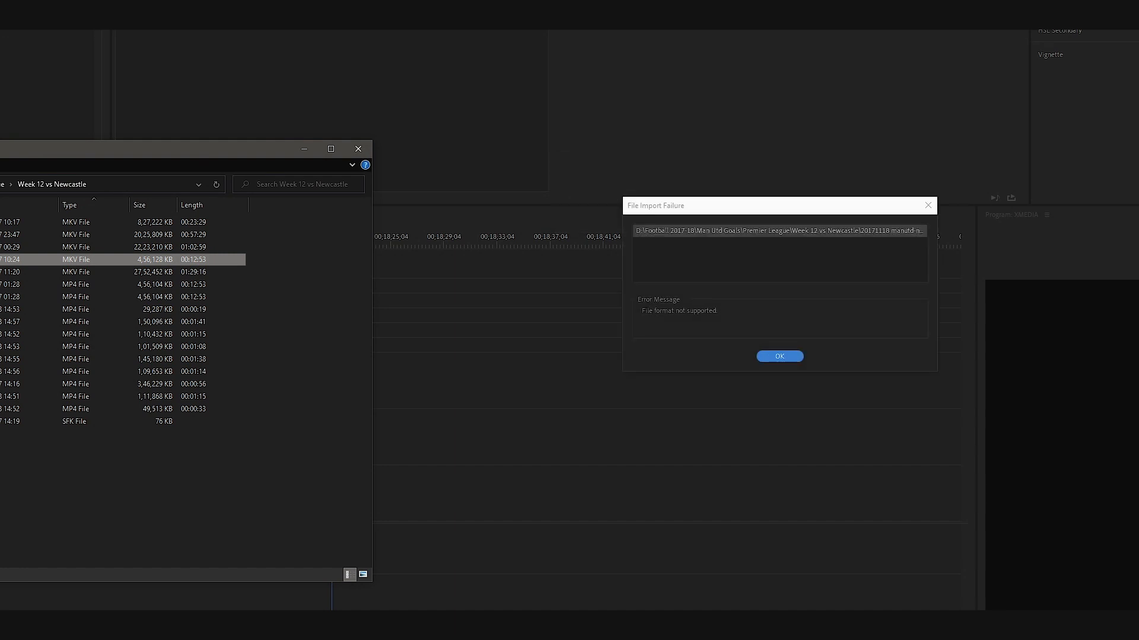
mouse_move(792, 191)
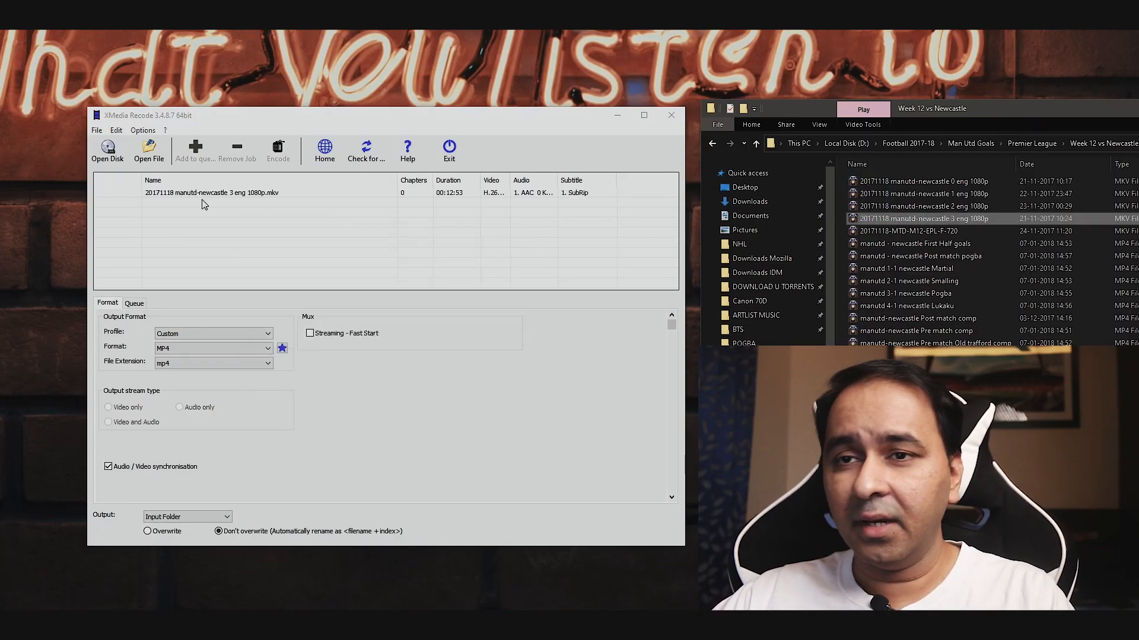
Step: Select the loaded MKV match file in XMedia Recode's list for MP4 output
click(211, 192)
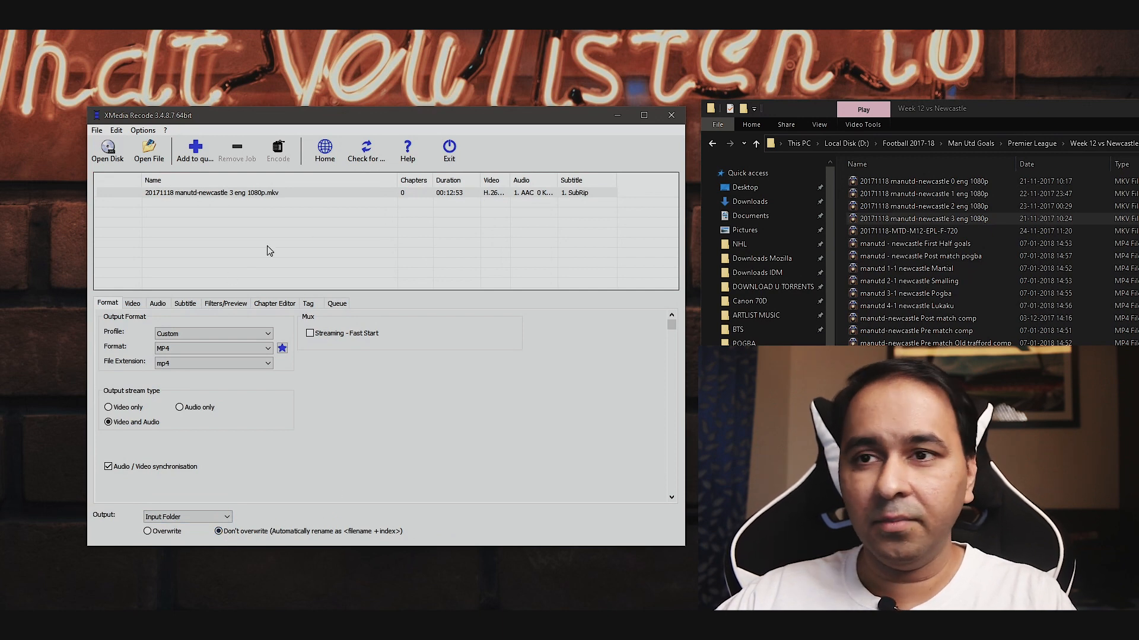
Step: Set both the video and audio stream modes to Copy
click(132, 303)
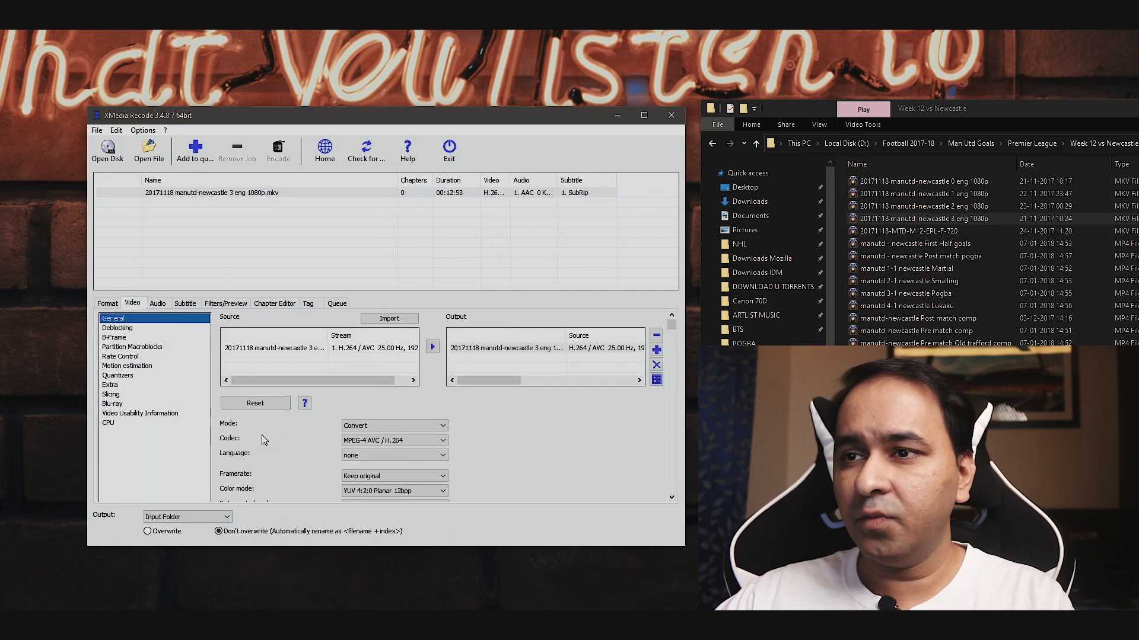
click(395, 426)
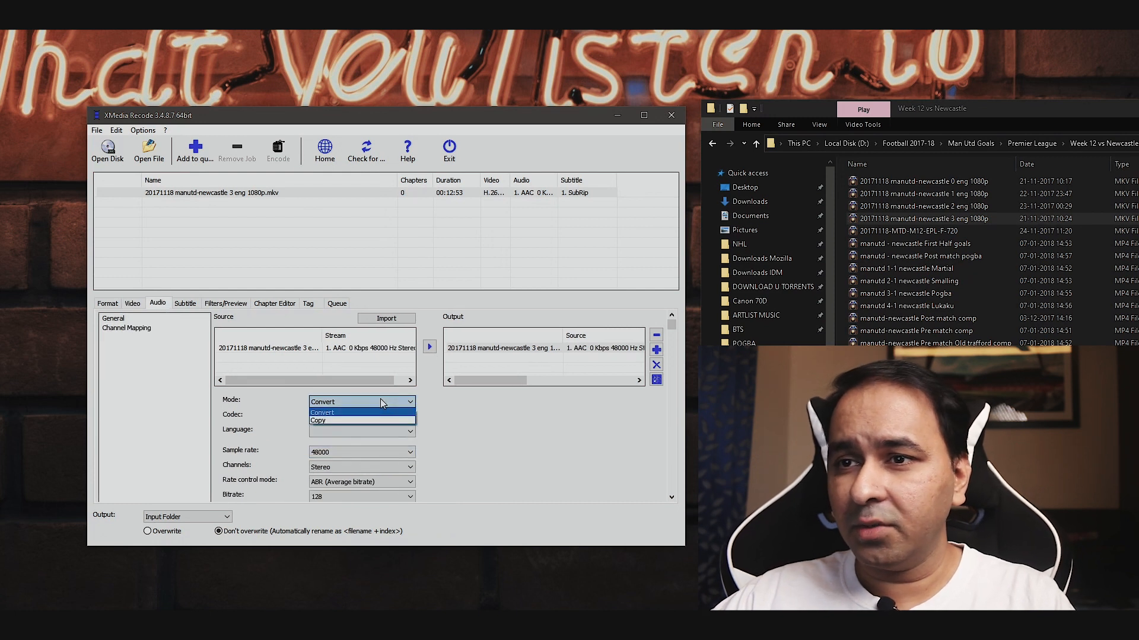
click(320, 420)
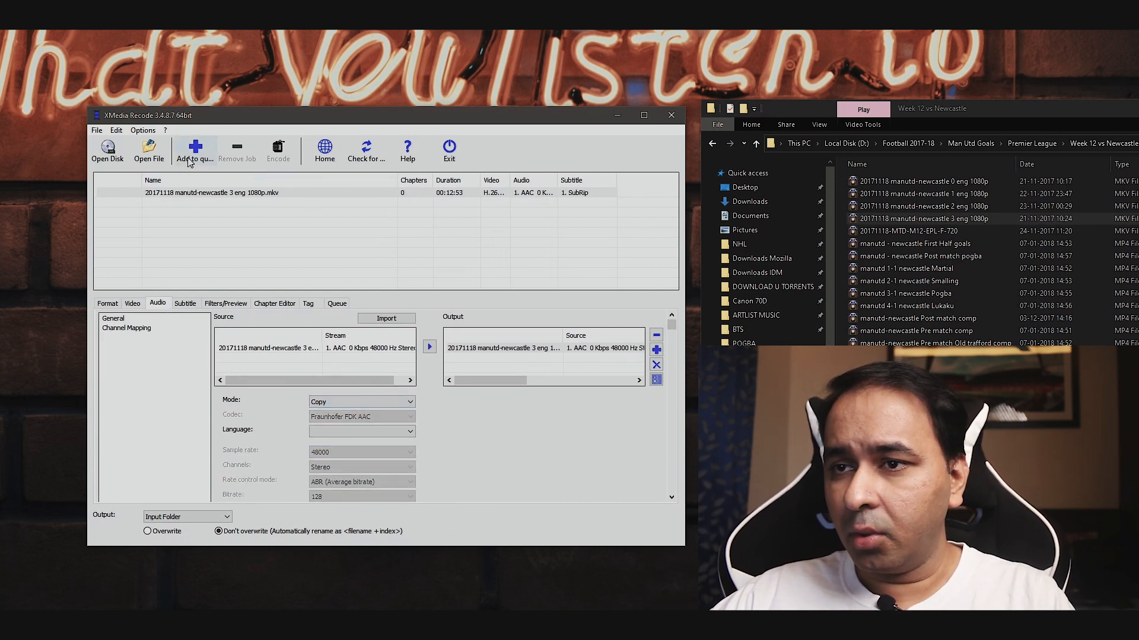
mouse_move(186, 138)
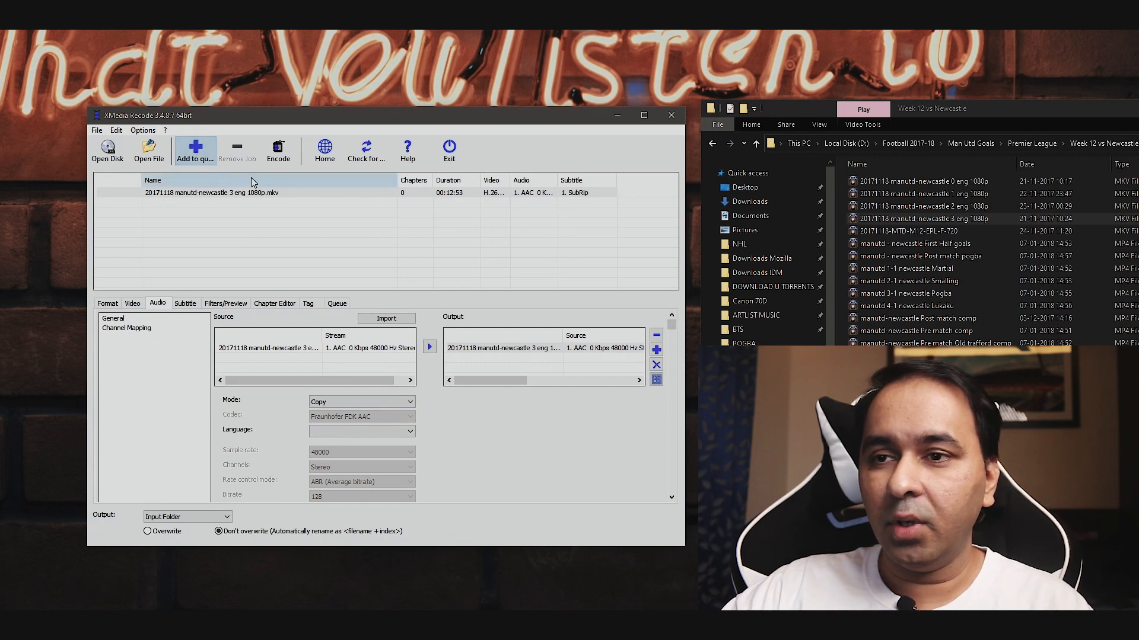
mouse_move(278, 152)
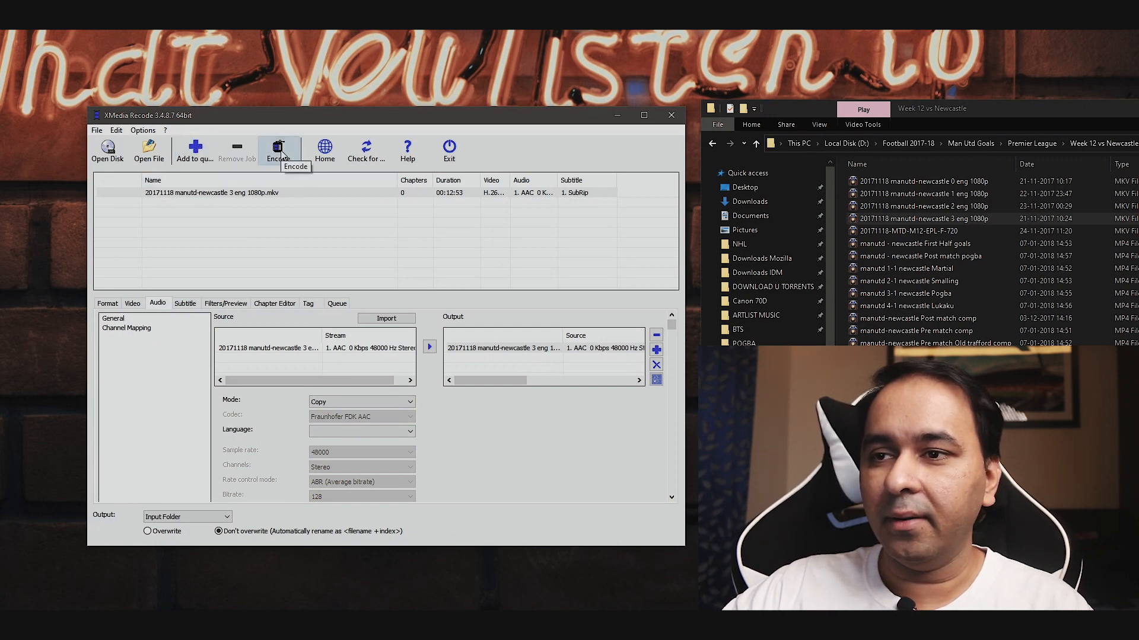
Step: Start encoding the queued match file to MP4
click(280, 150)
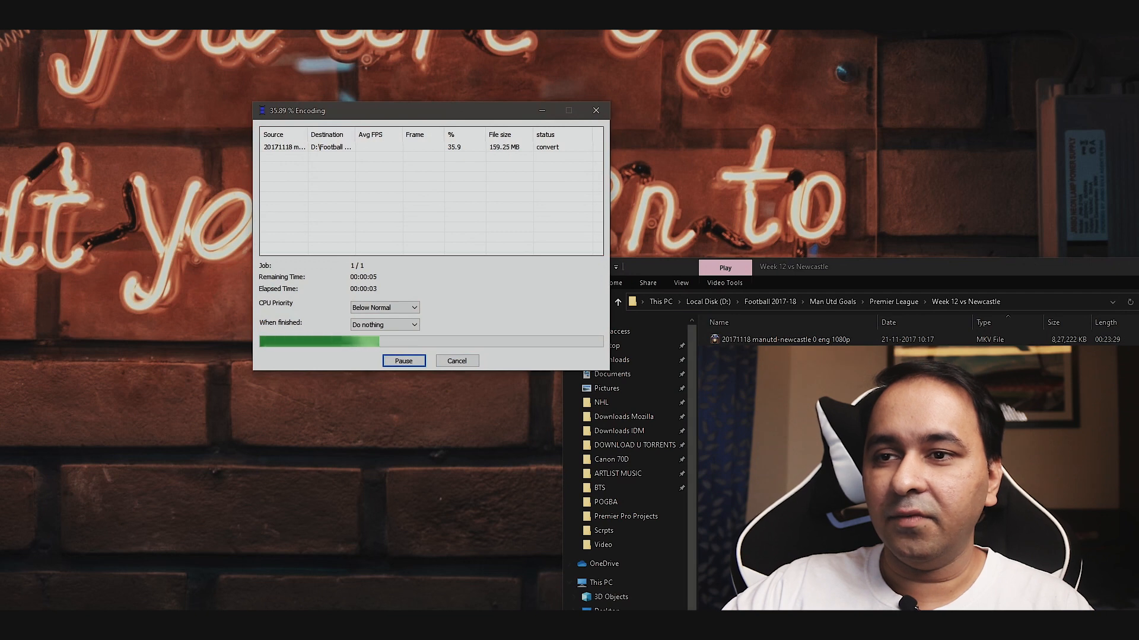